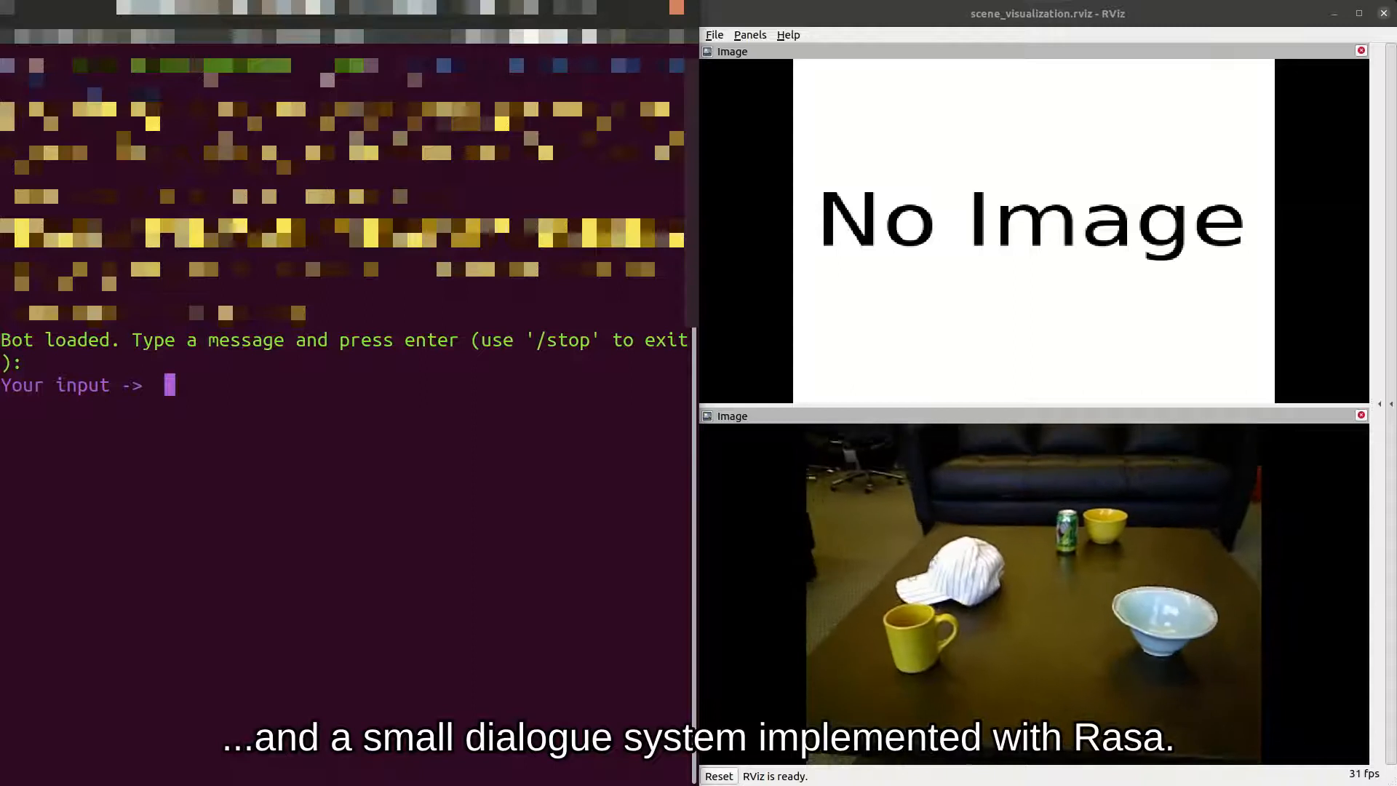
# Ask the bot 'How many books are there?' and 'How many bowls are there?', getting none and 2.
pyautogui.write('How many')
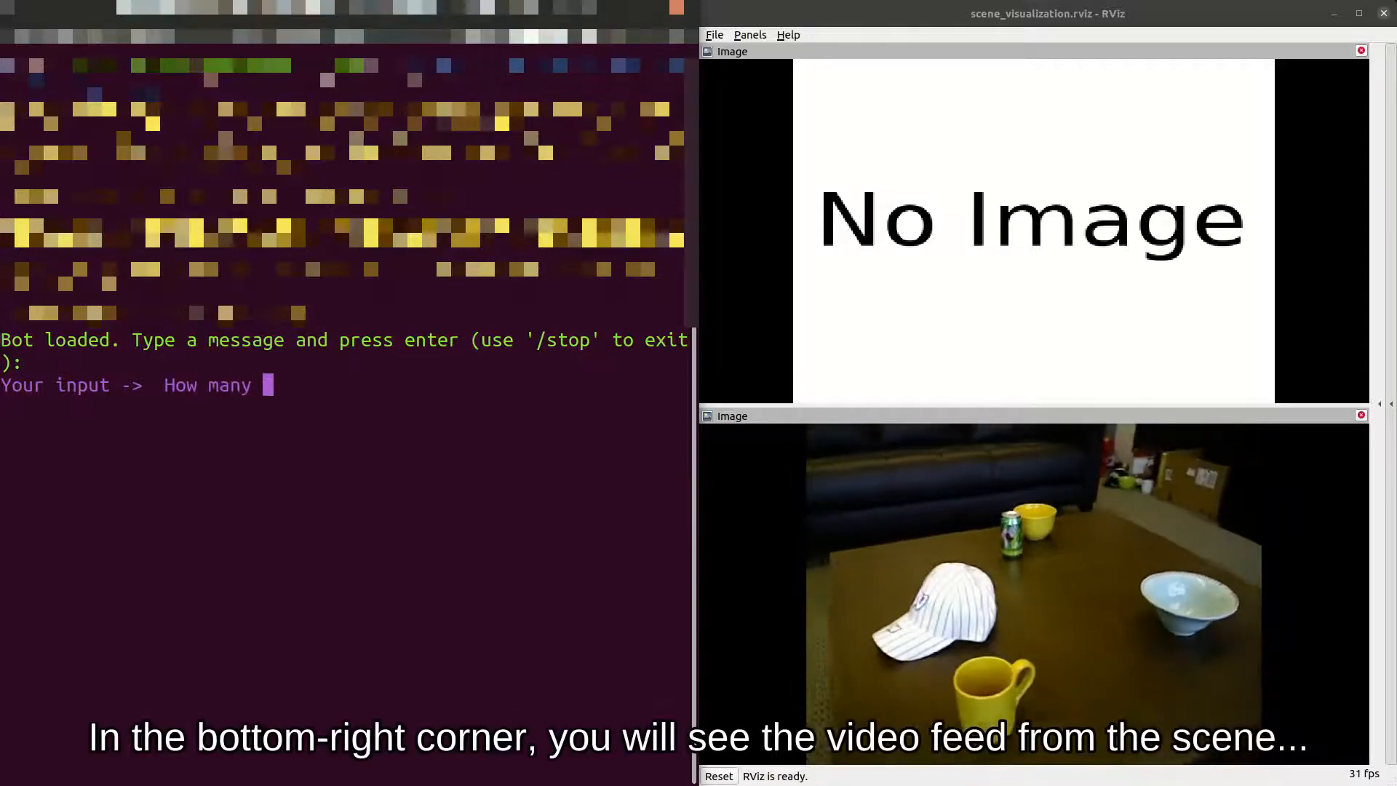
pyautogui.write('books are there?')
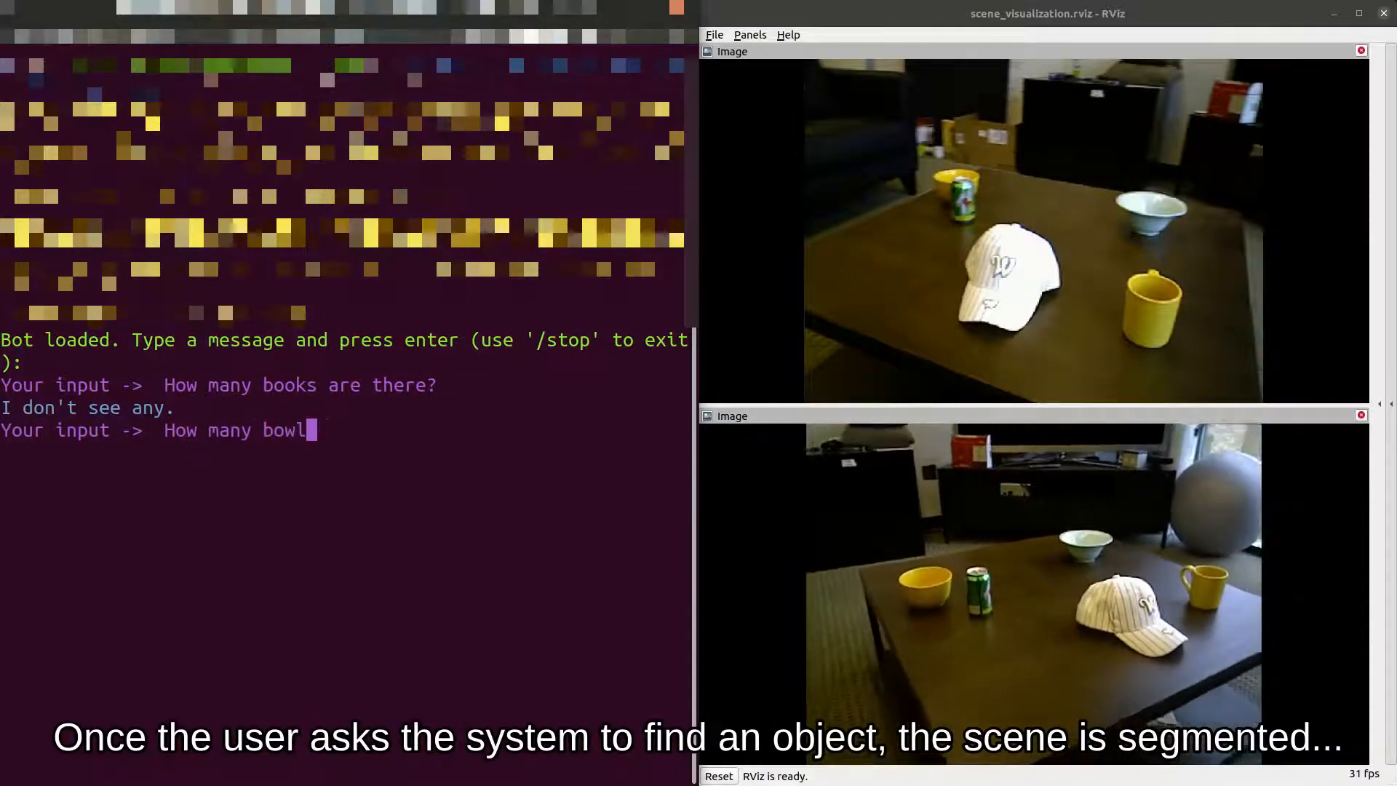
pyautogui.write('s are there?')
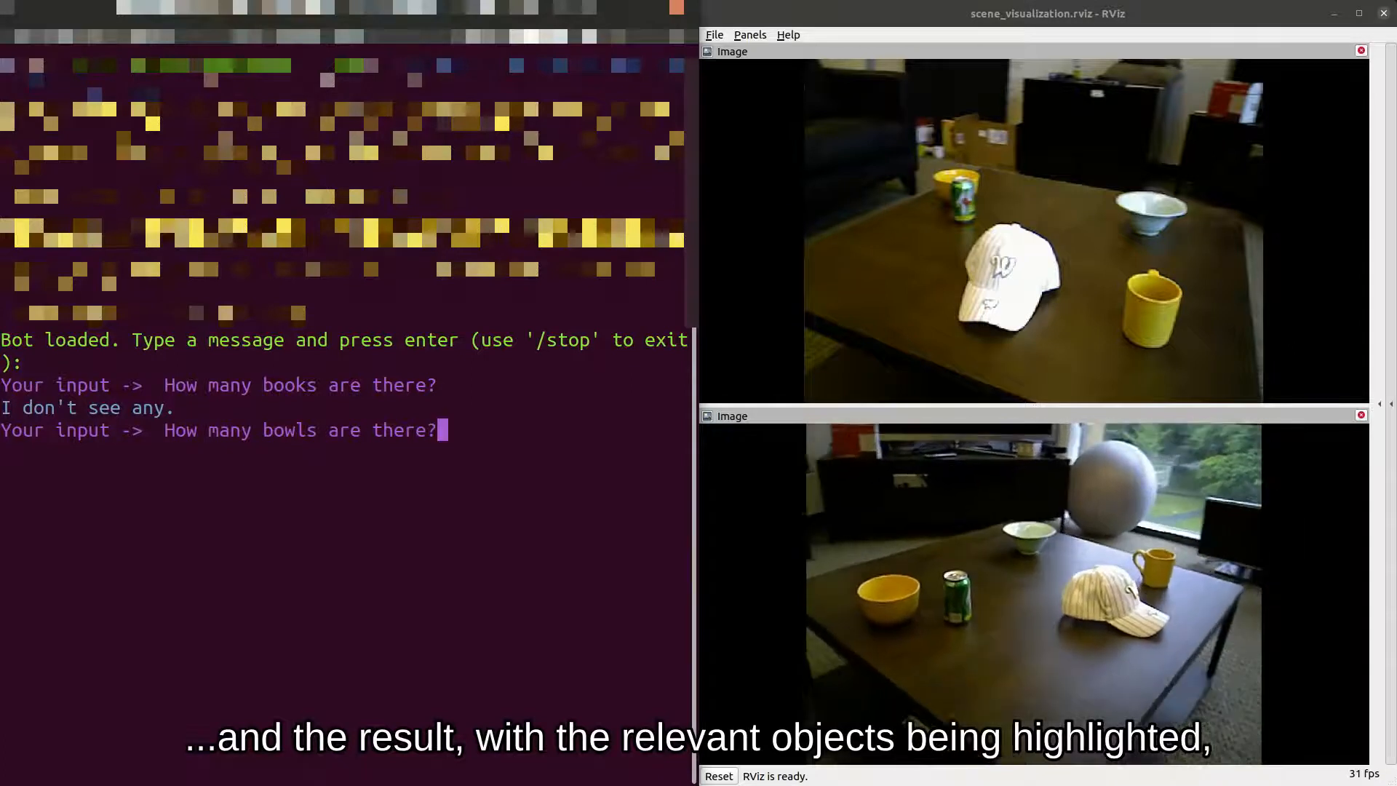
pyautogui.press('Return')
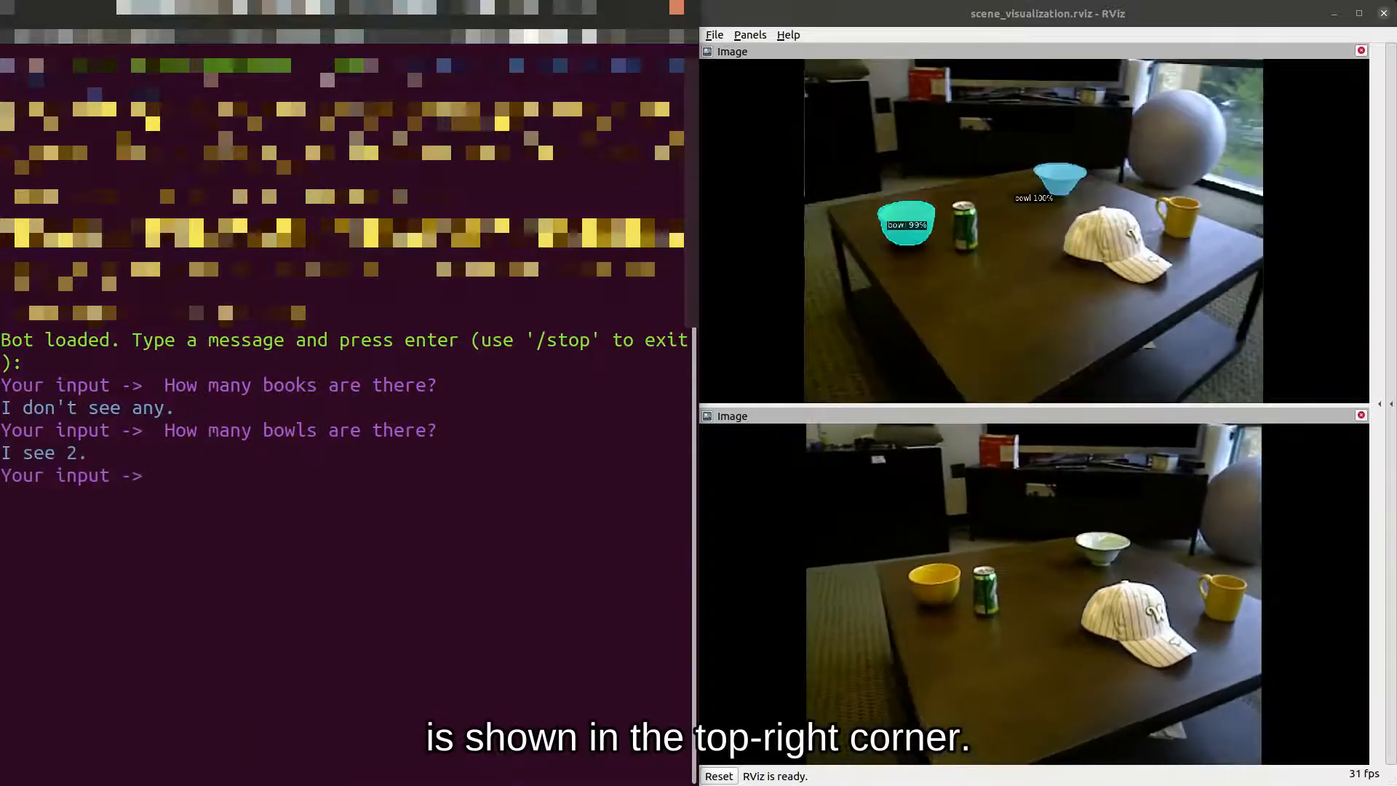
# Ask 'Is there a cup to the left of the bowl?' and get the bot's confirmation.
pyautogui.write('Is')
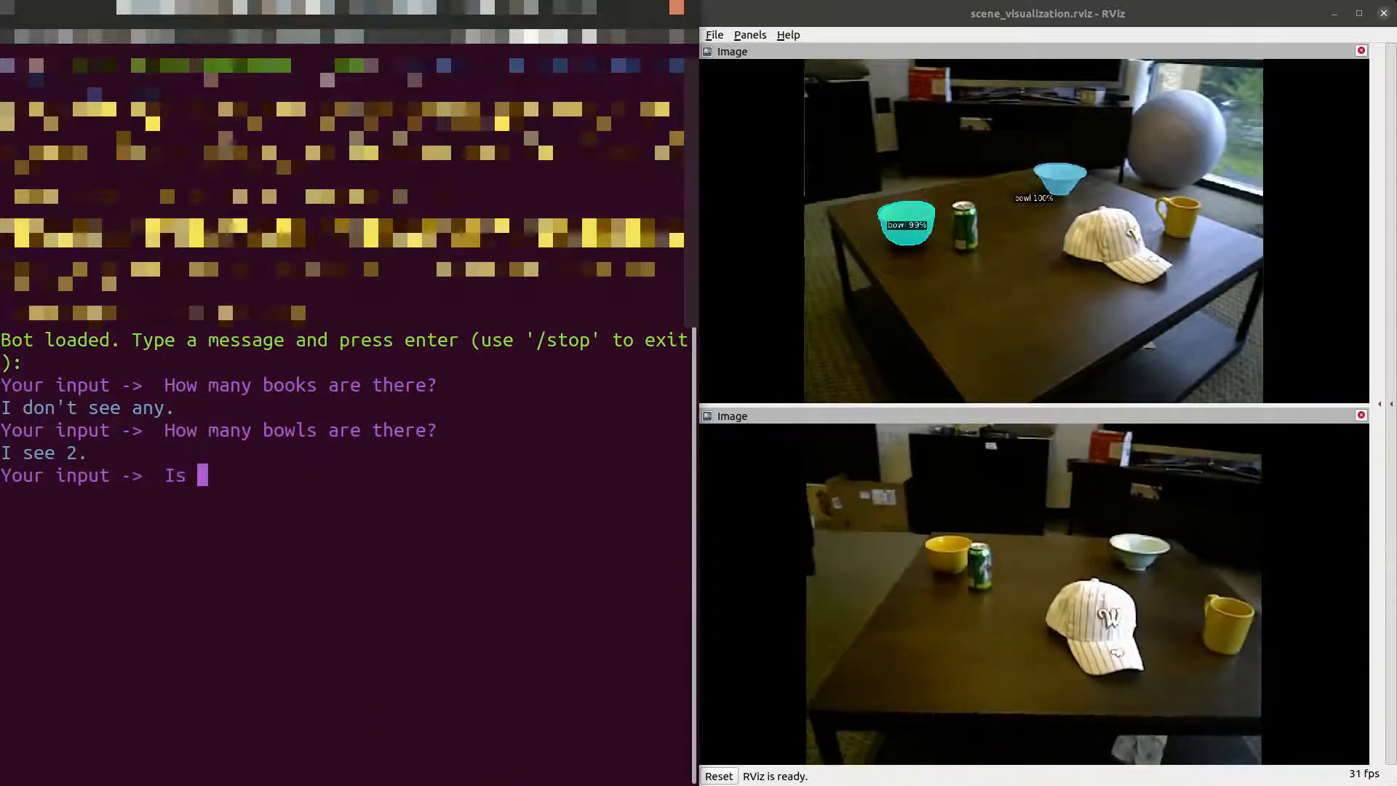
pyautogui.write('there a cup')
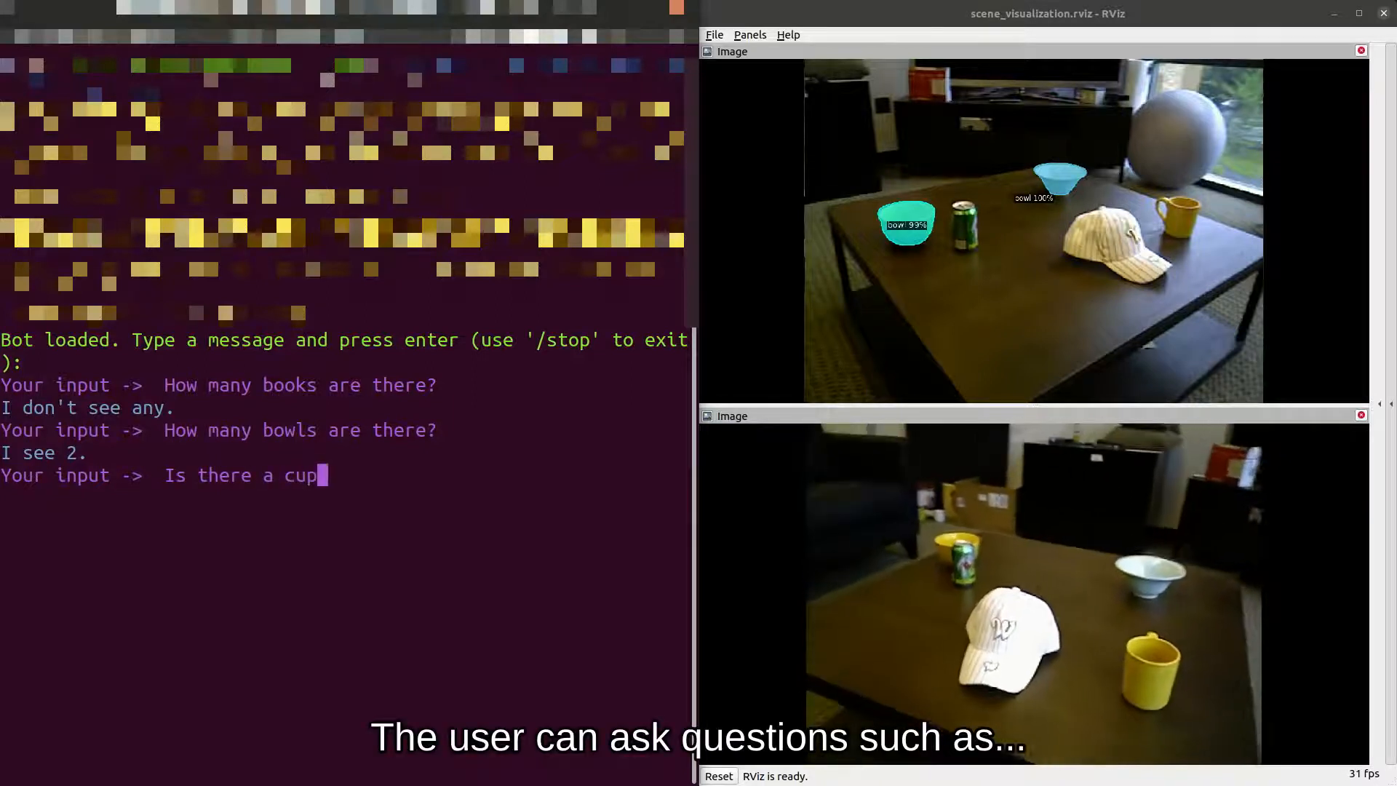
pyautogui.write('to the')
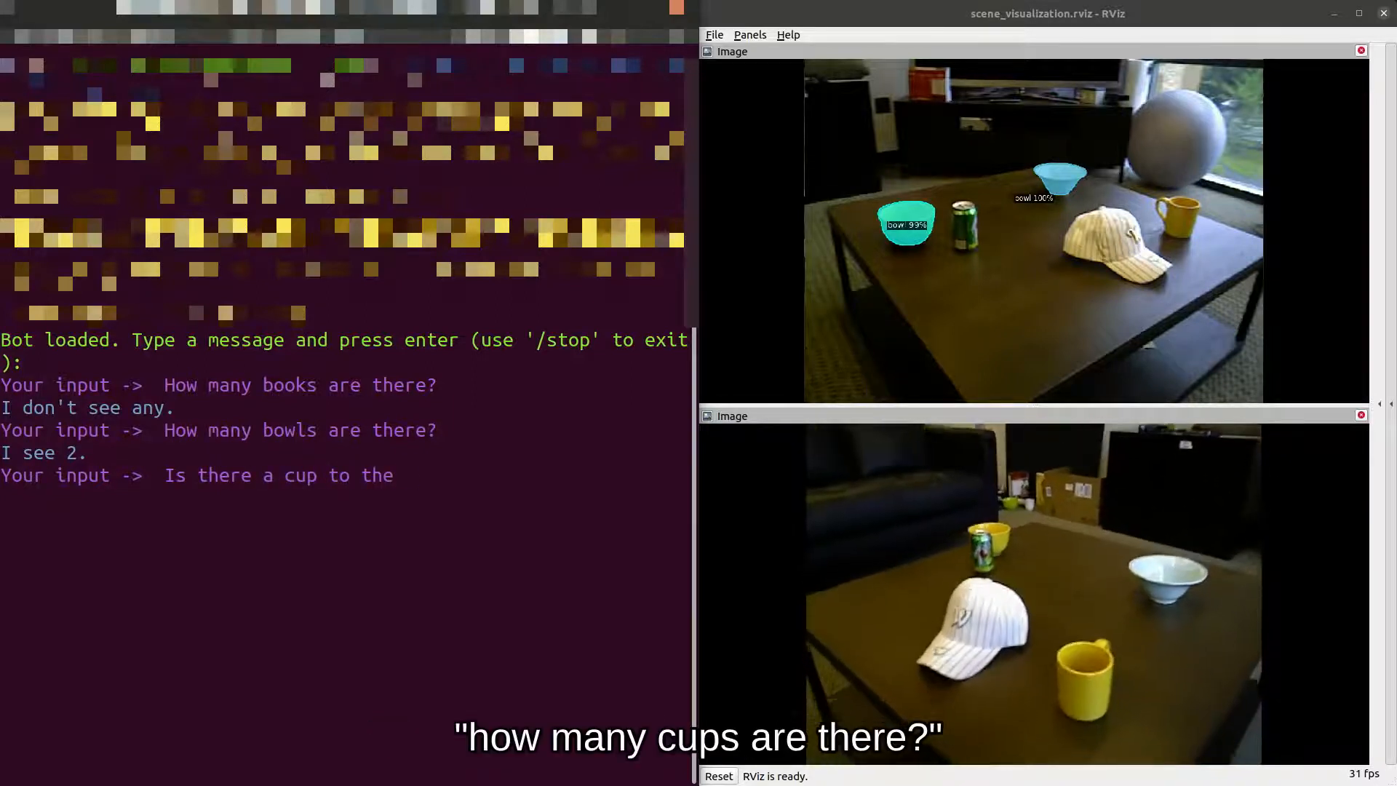
pyautogui.write('left of the')
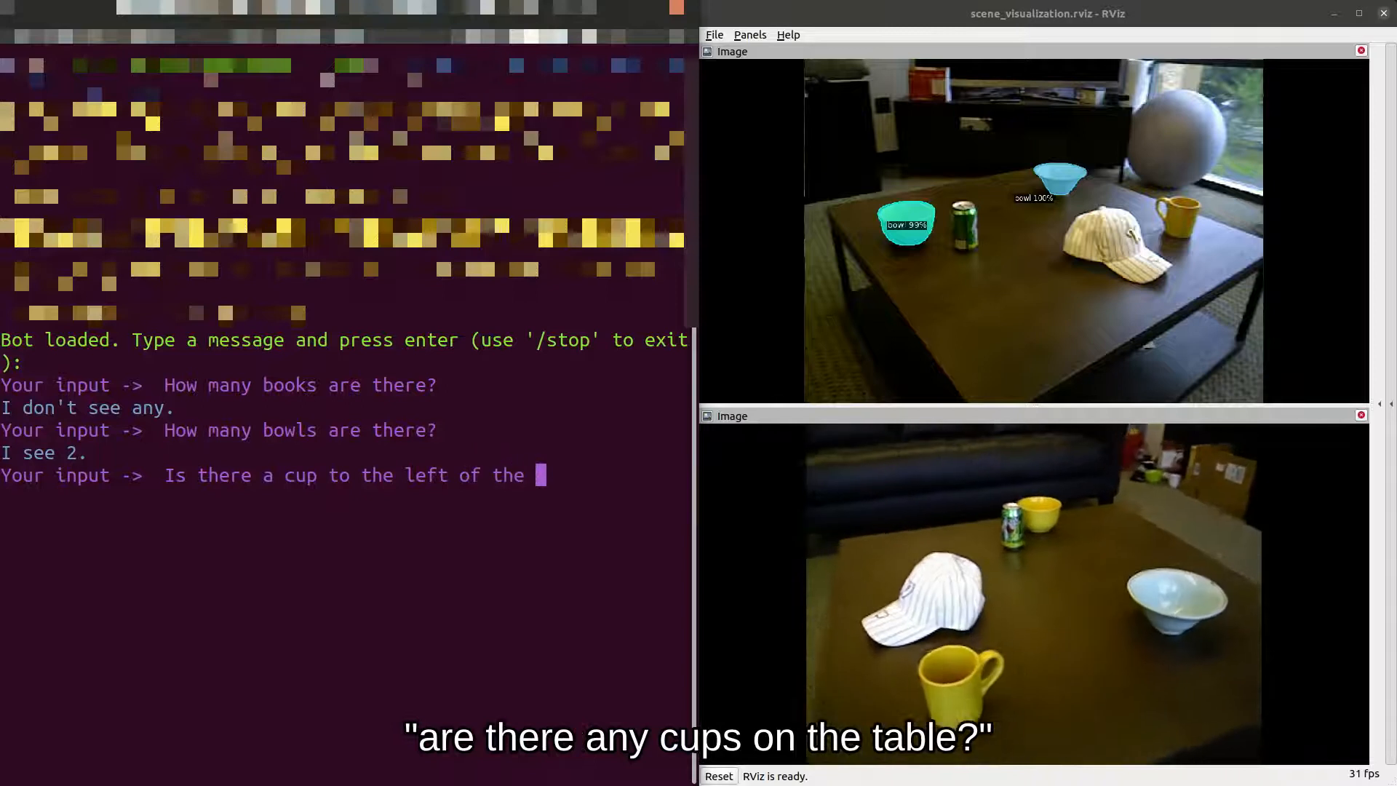
pyautogui.write('bowl?')
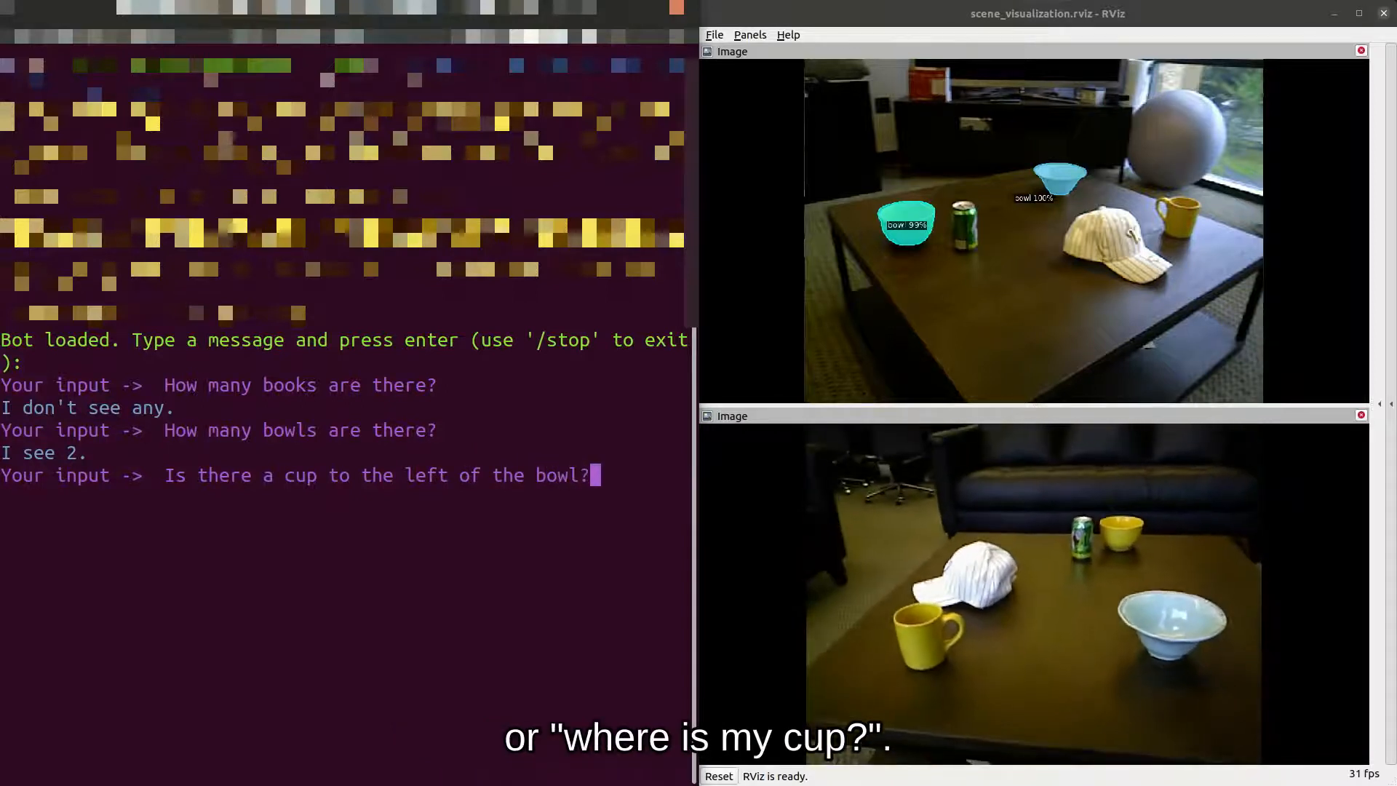
pyautogui.press('Return')
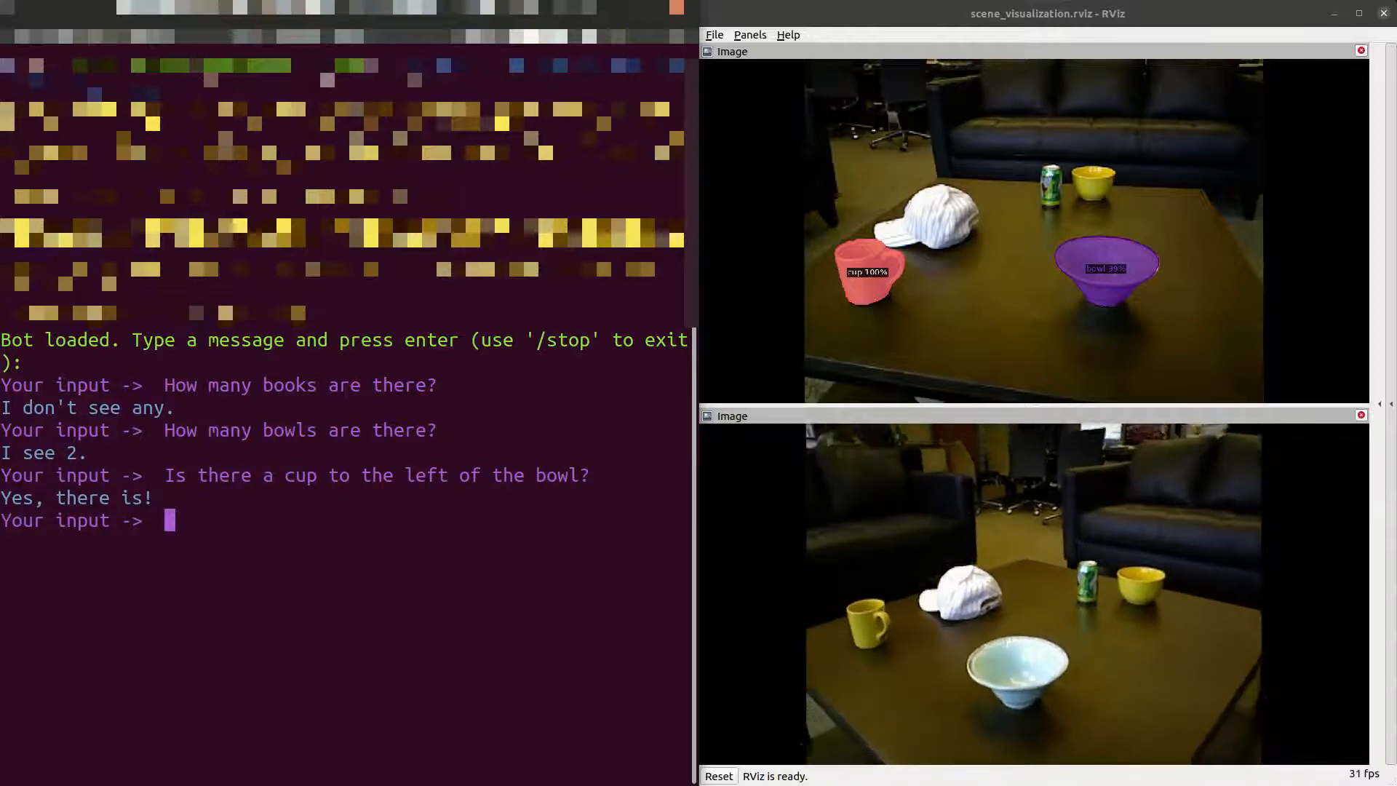
# Ask 'Are there any bowls on the couch?' and get the bot's answer of none.
pyautogui.write('Are there an')
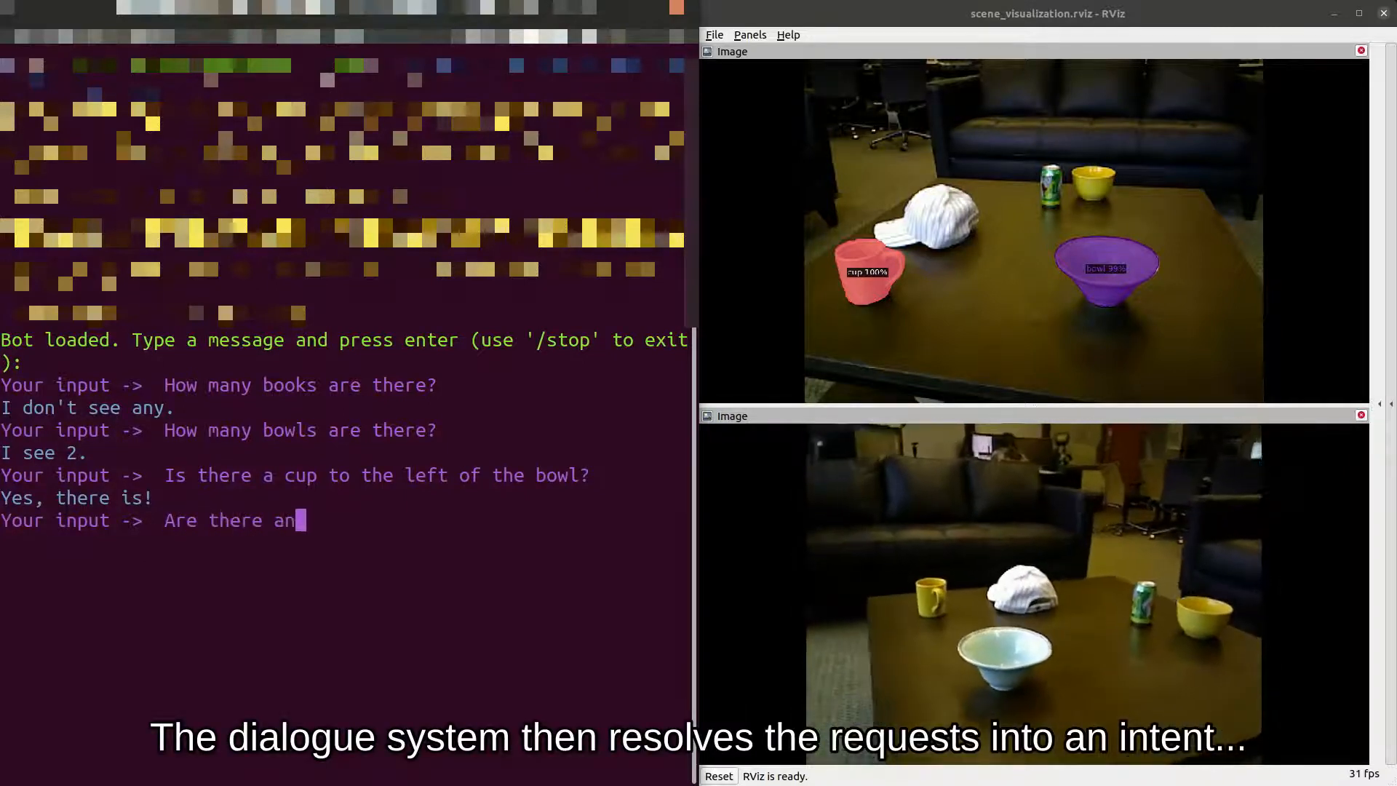
pyautogui.write('y bowls on')
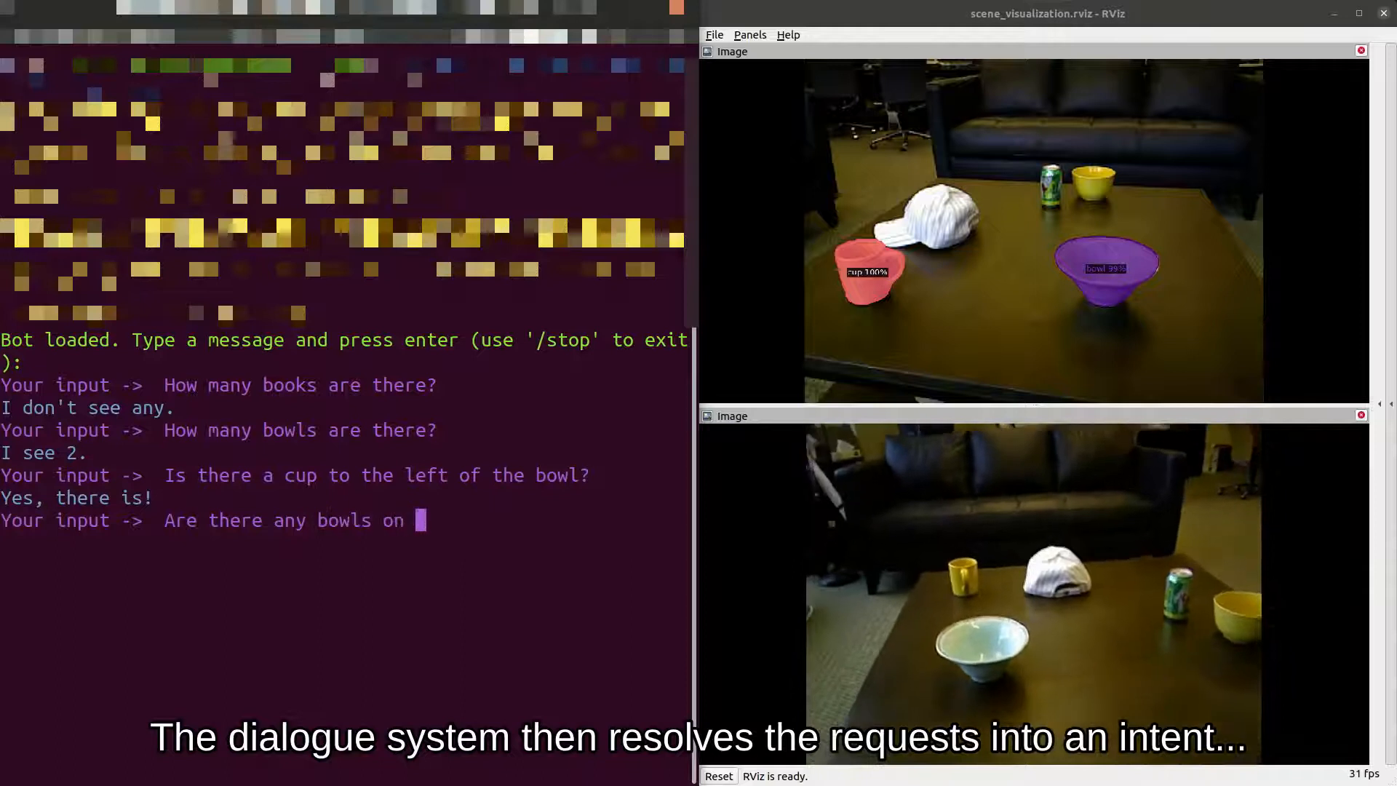
pyautogui.write('the couch?')
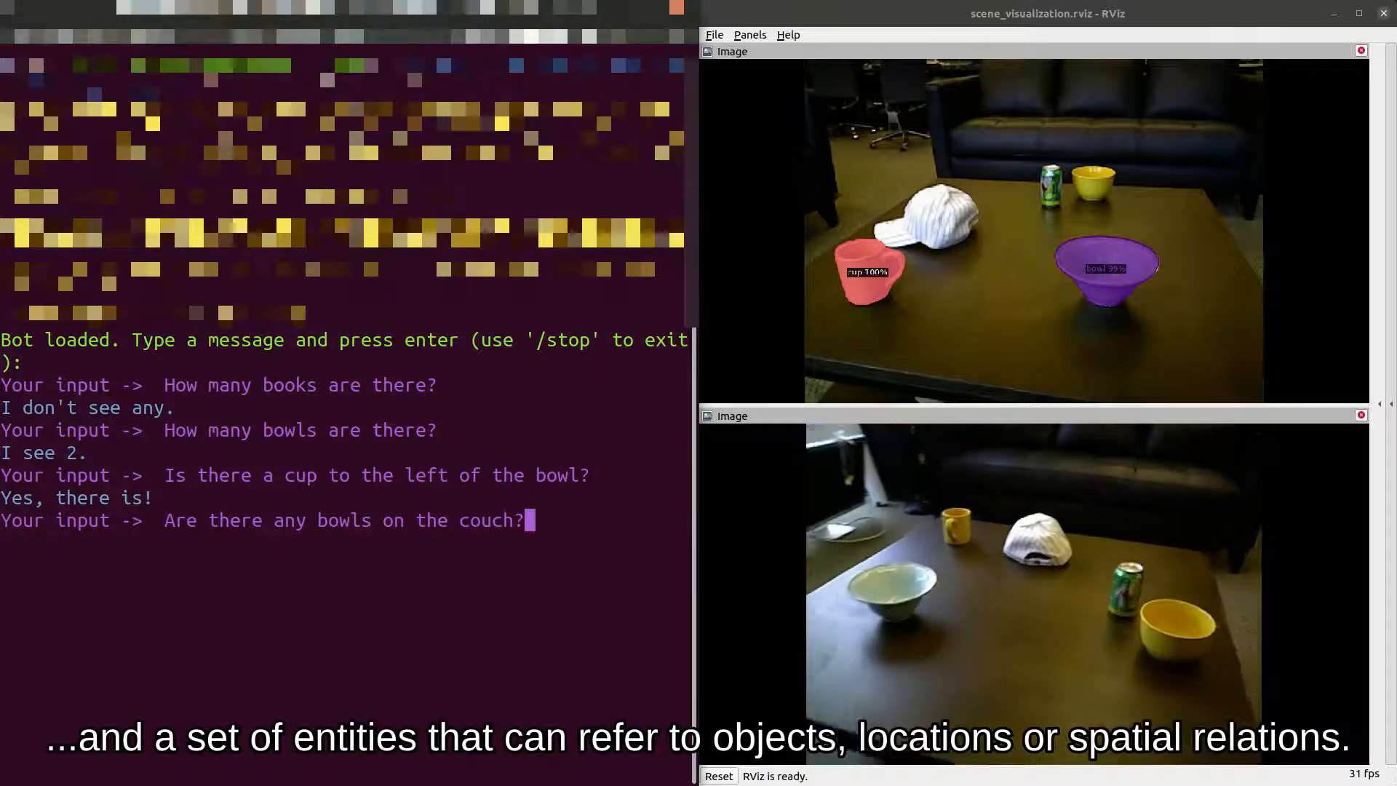
pyautogui.press('Return')
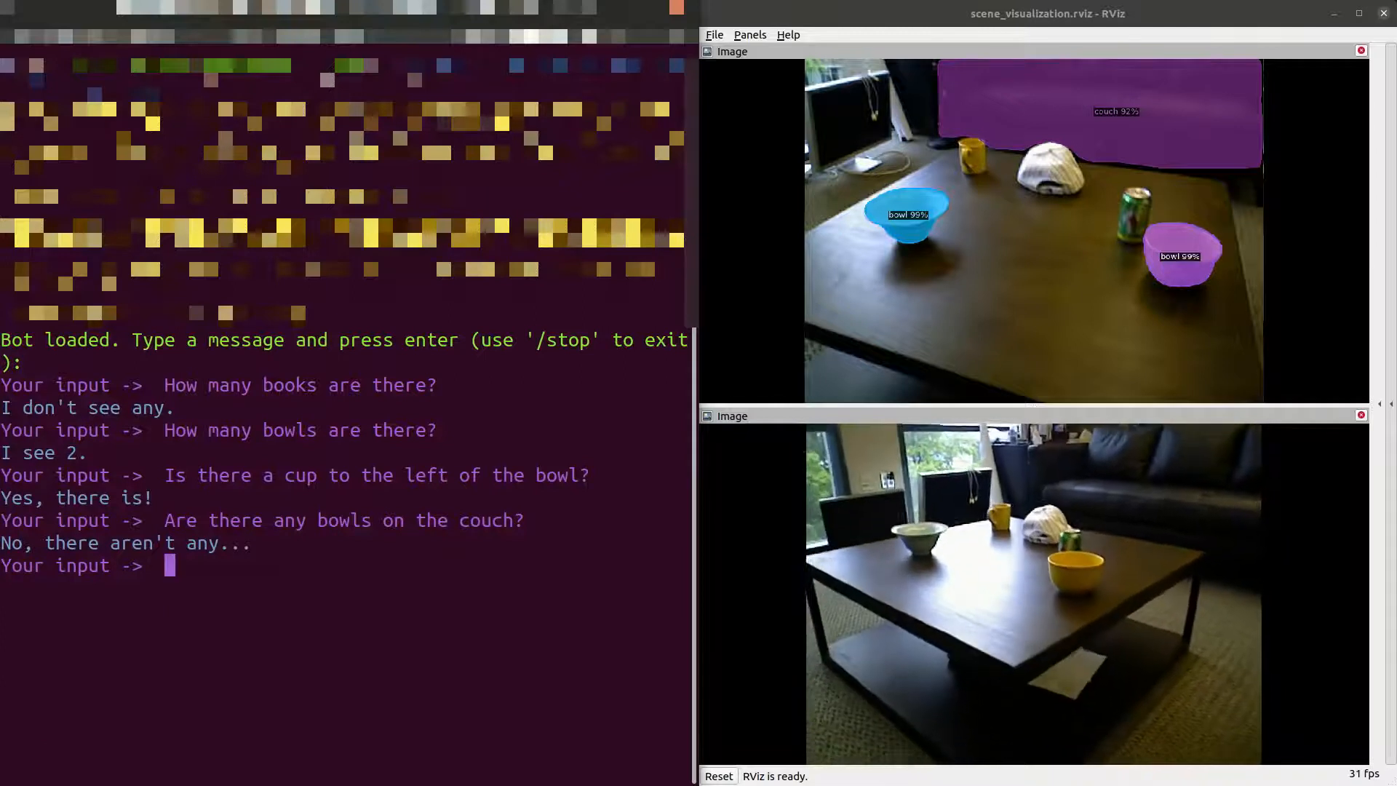
# Ask 'Where is my bowl?' and learn it is on the table.
pyautogui.write('Where')
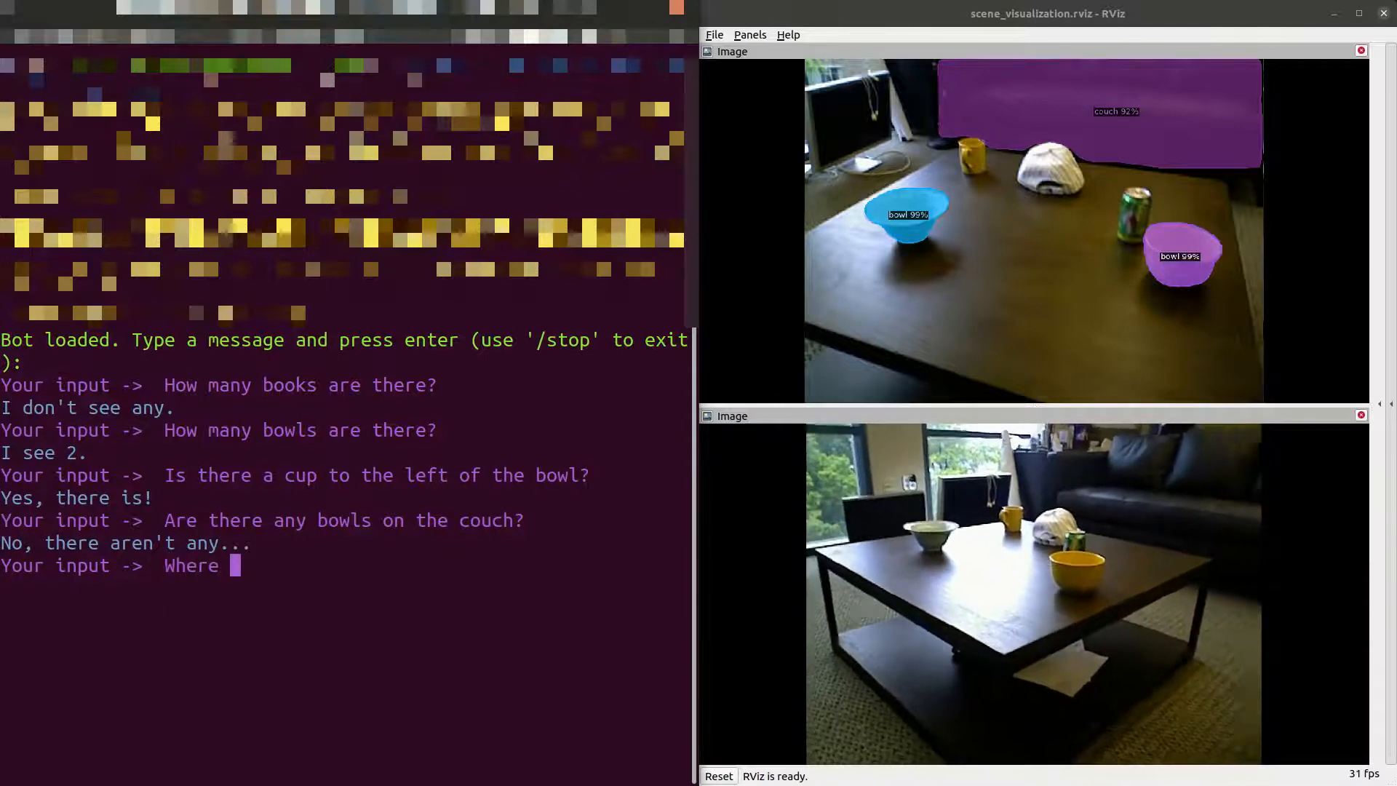
pyautogui.write('is my bowl')
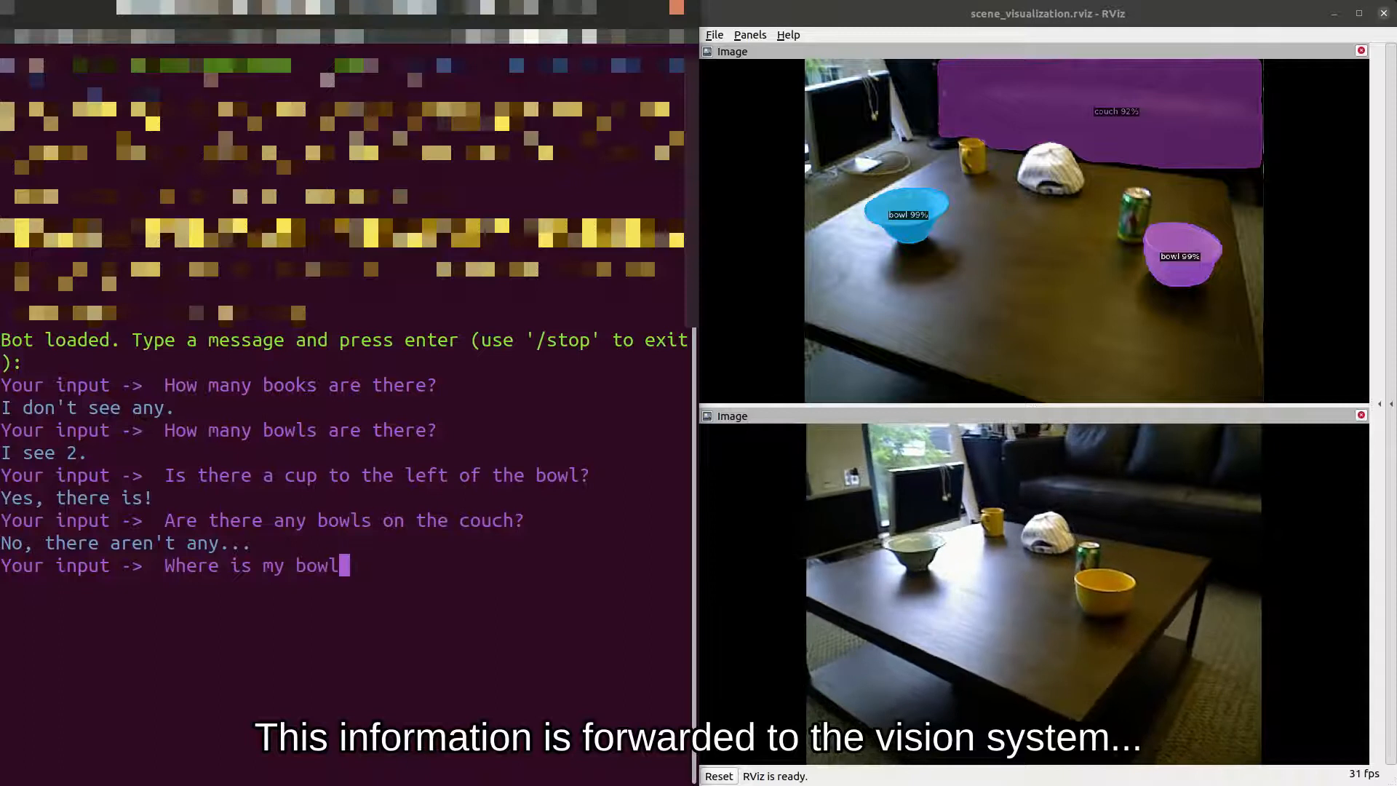
pyautogui.press('Return')
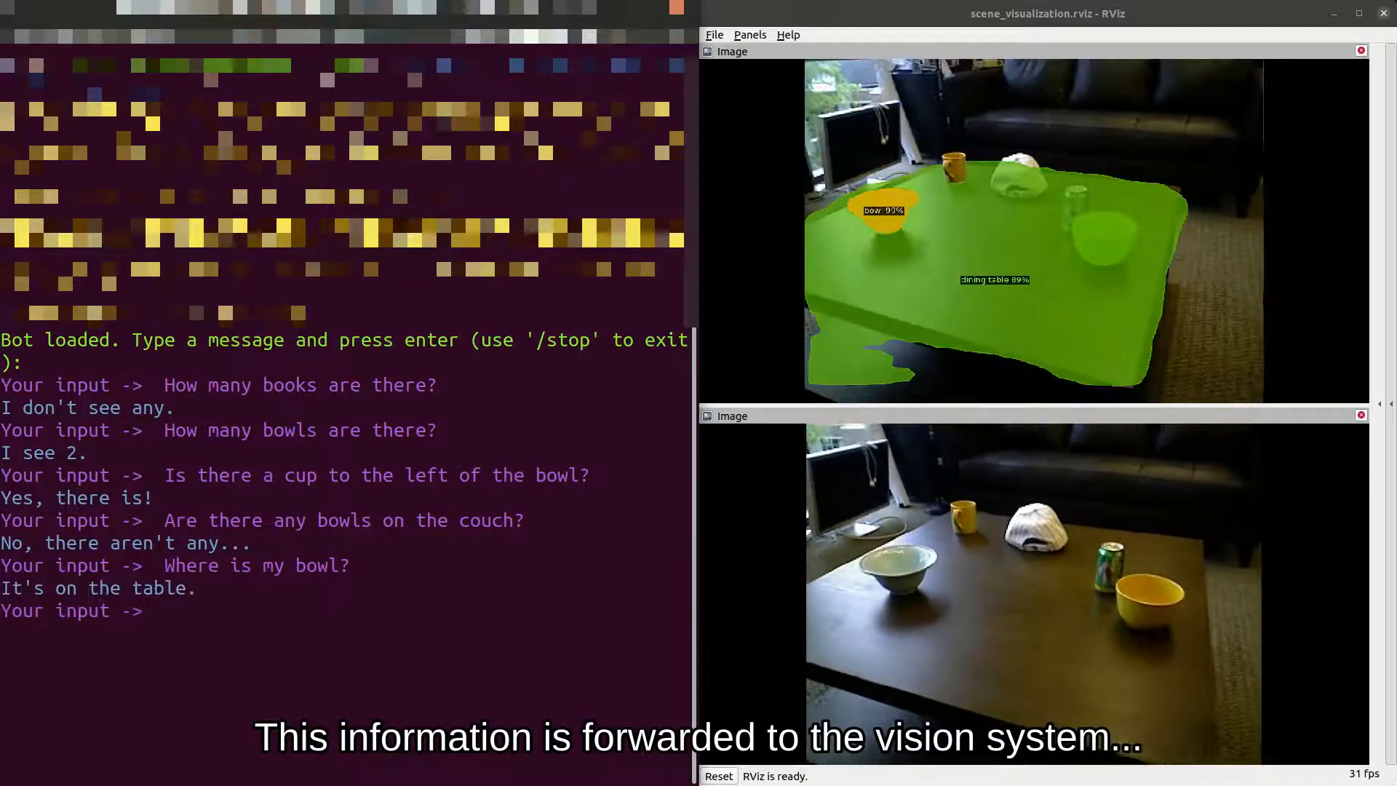
# Ask 'Is there a cup on the table?' and get the bot's confirmation.
pyautogui.write('I')
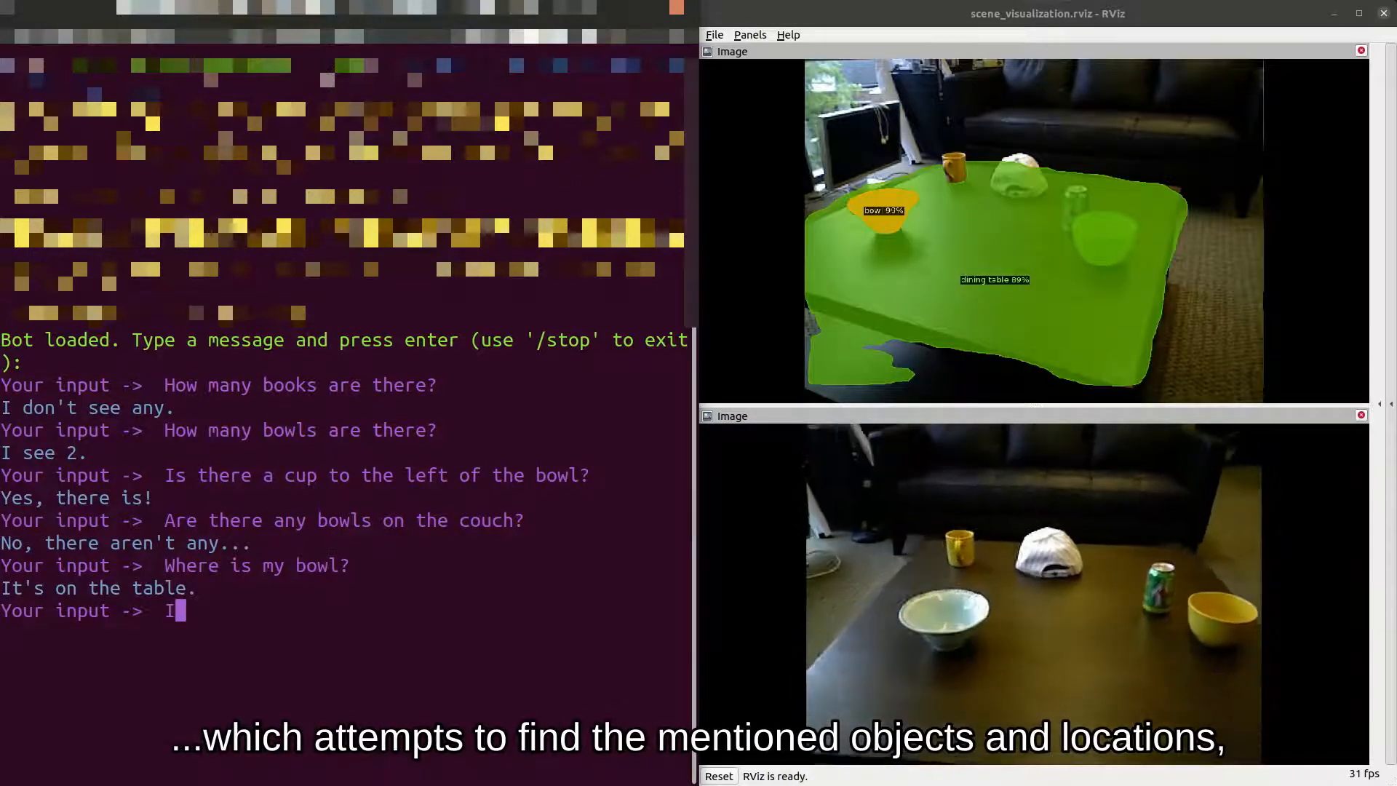
pyautogui.write('s there a')
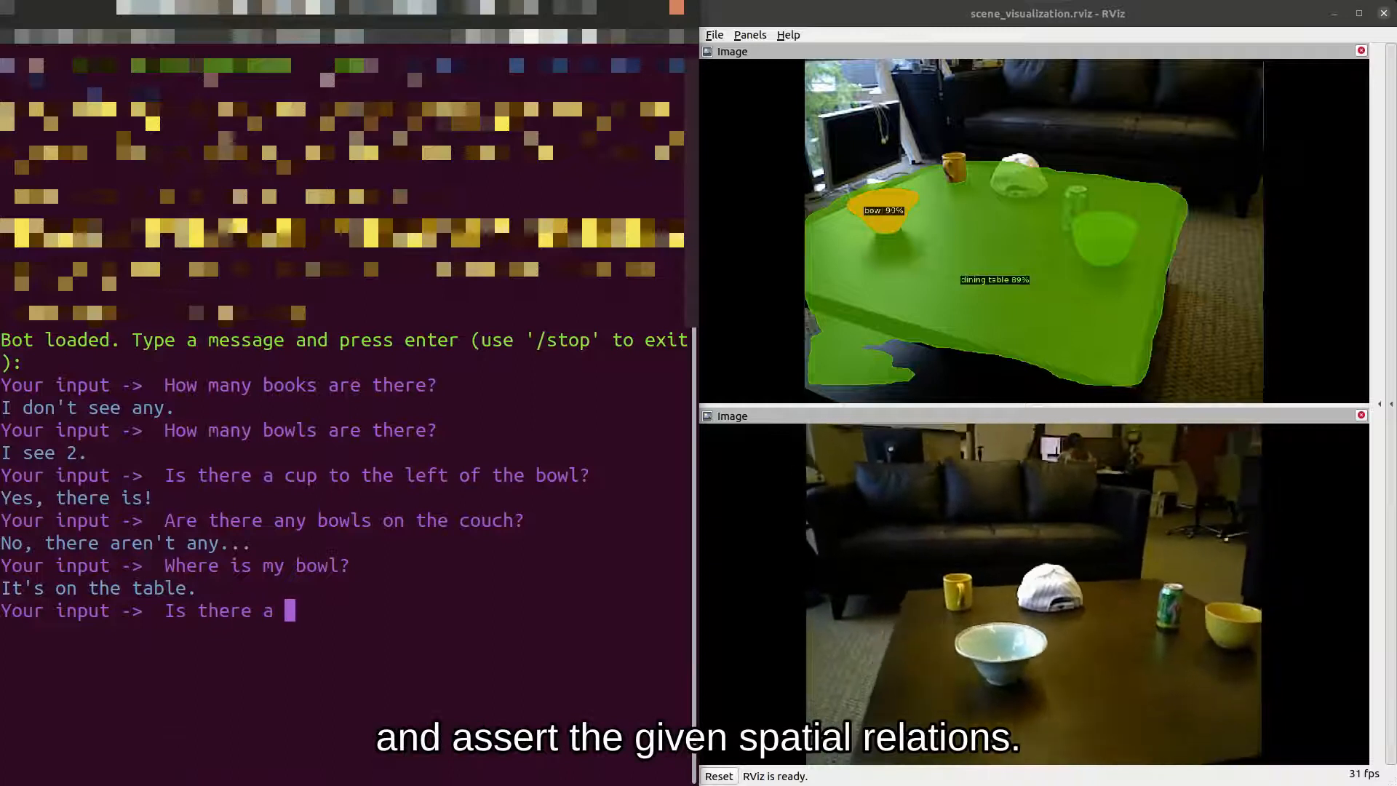
pyautogui.write('cup on the tab')
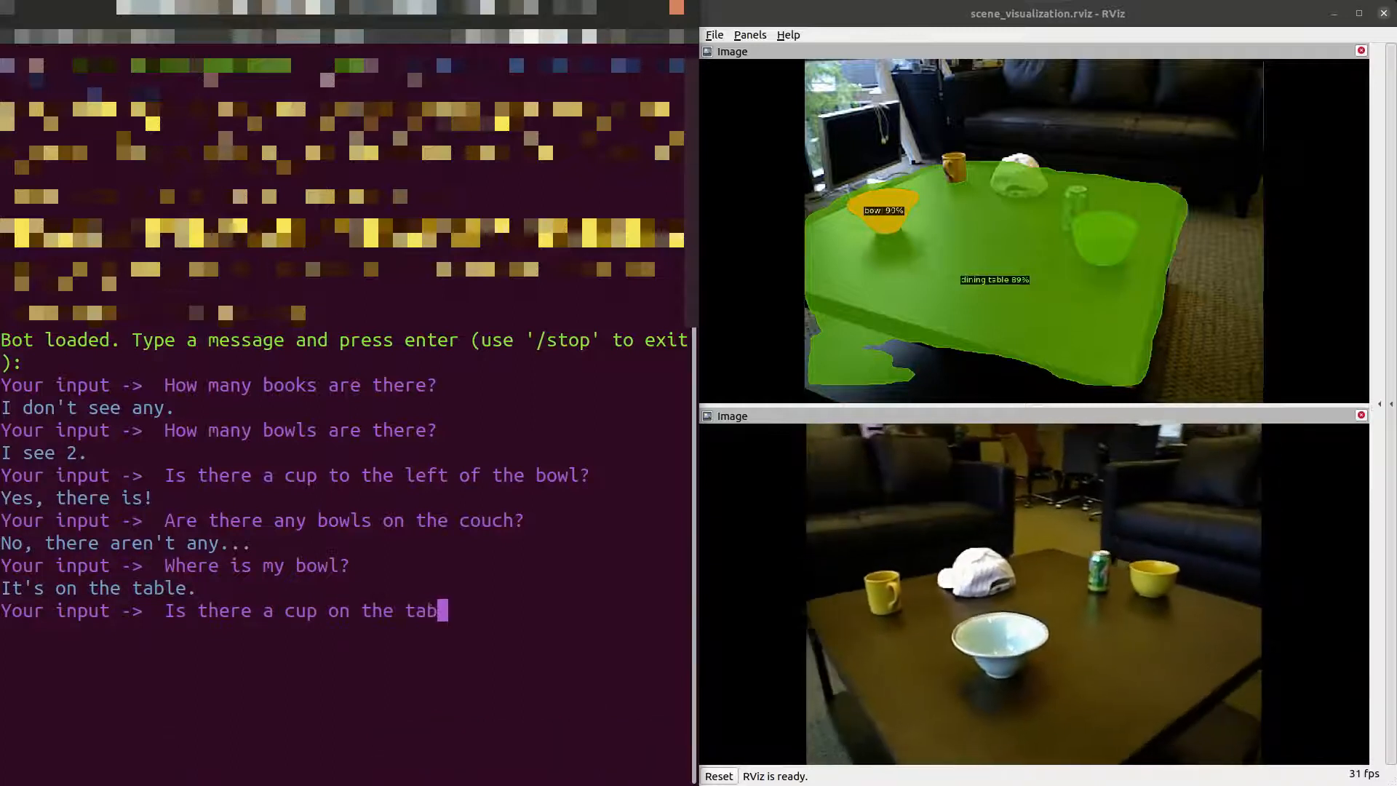
pyautogui.write('le')
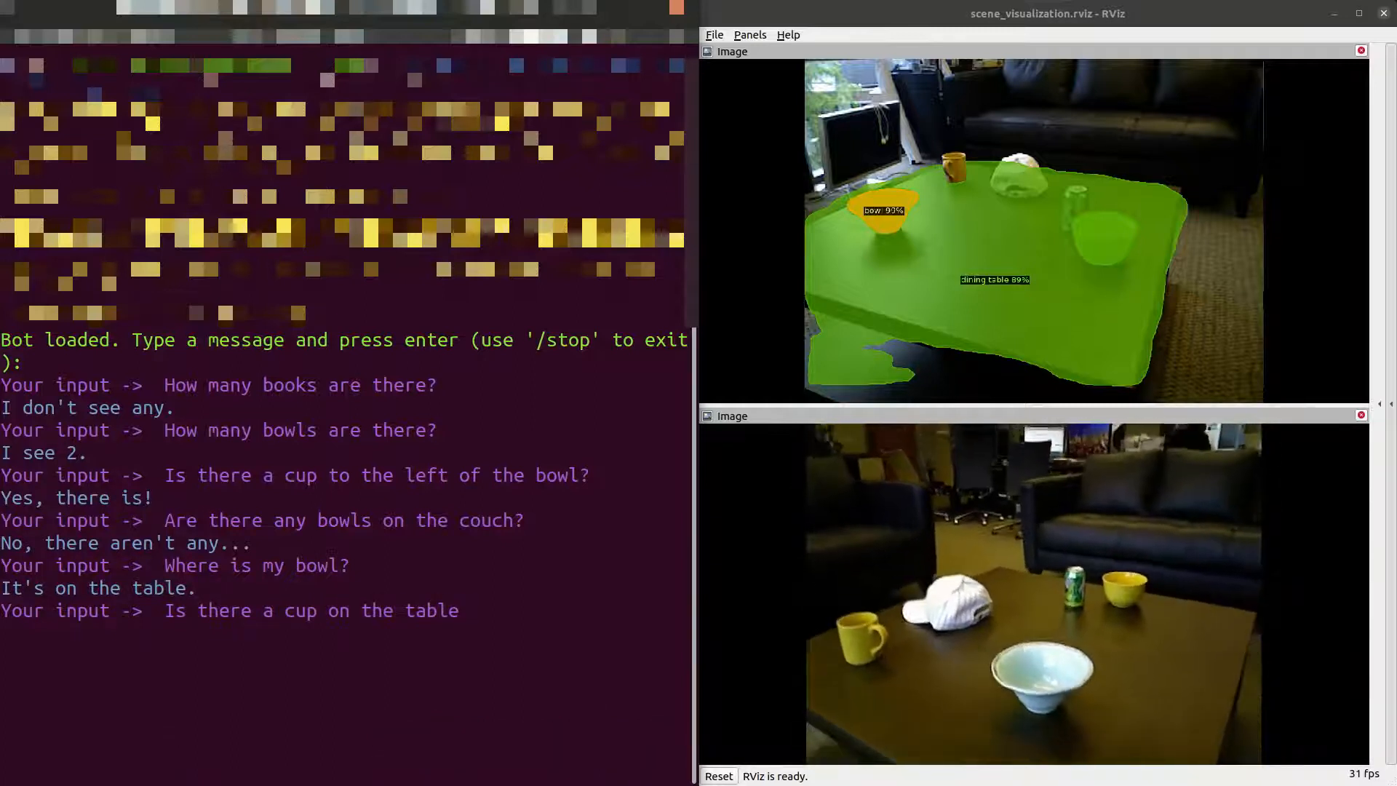
pyautogui.write('?')
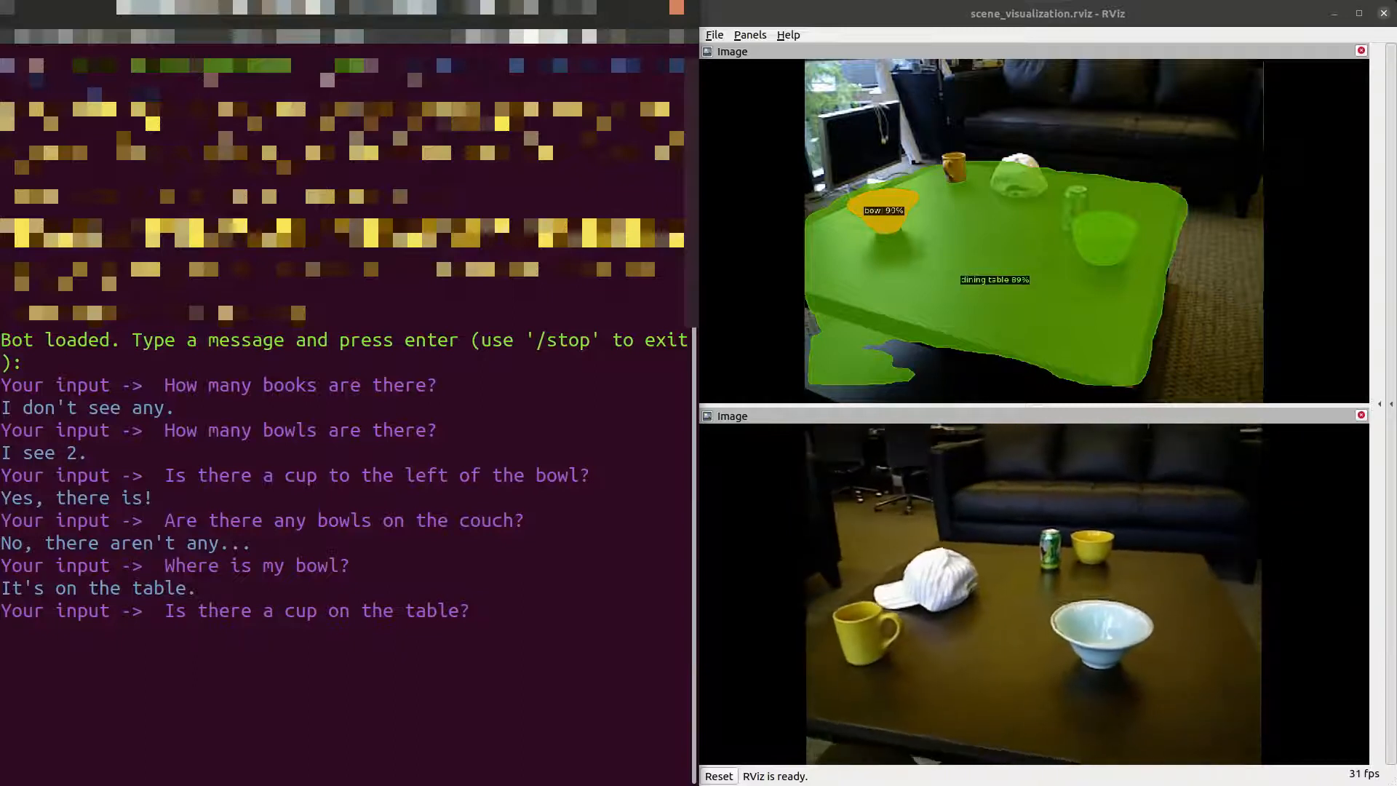
pyautogui.press('Return')
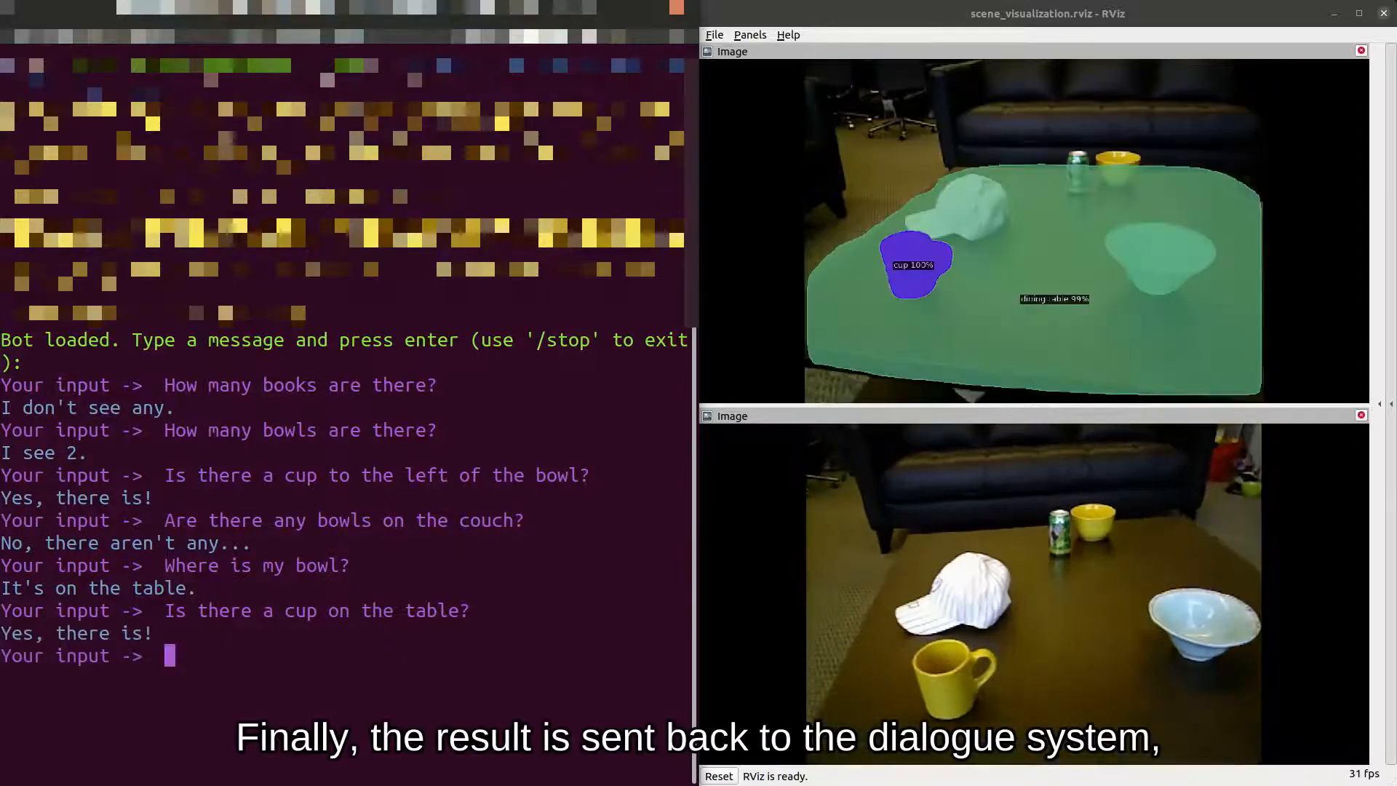
# Ask 'Where is the book?' and learn the bot can't locate it.
pyautogui.write('Where is the boo')
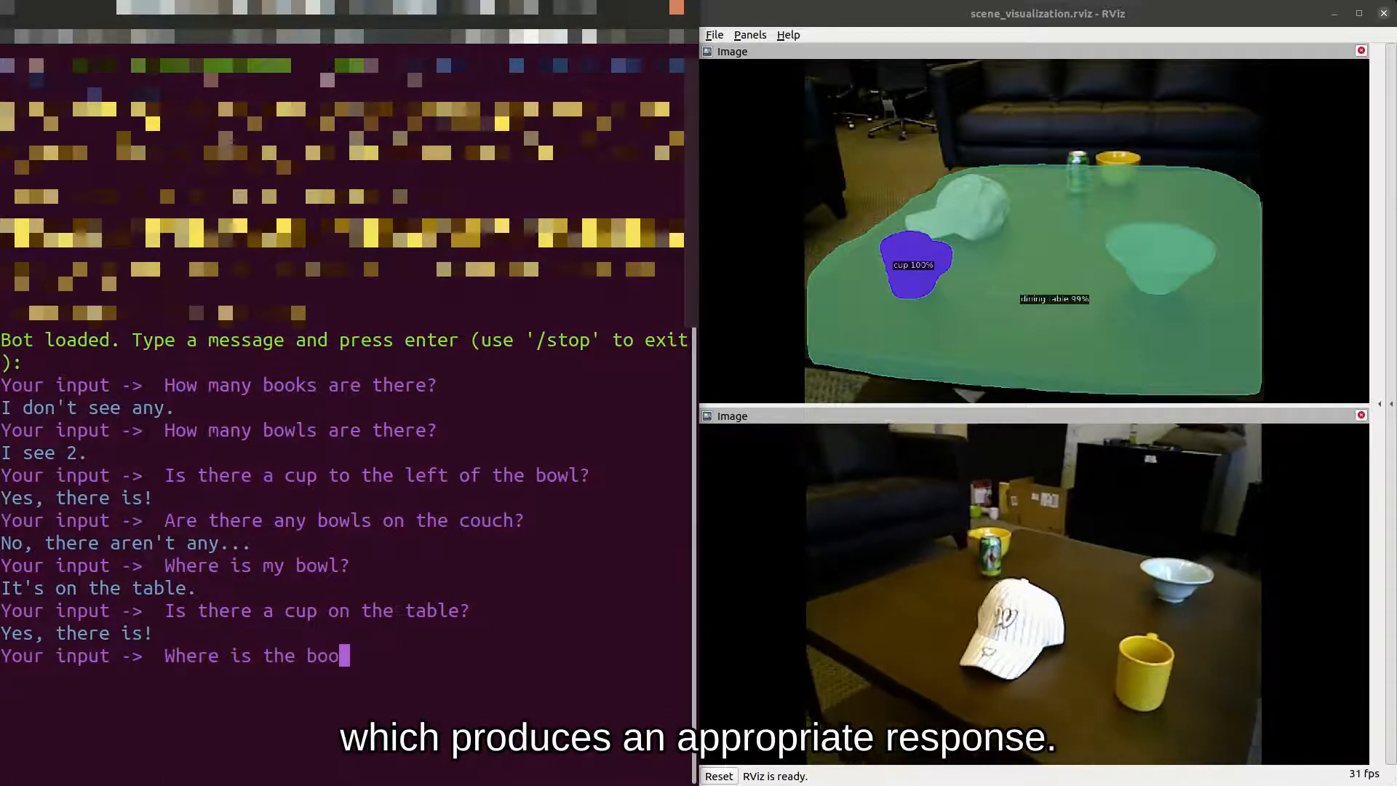
pyautogui.press('Return')
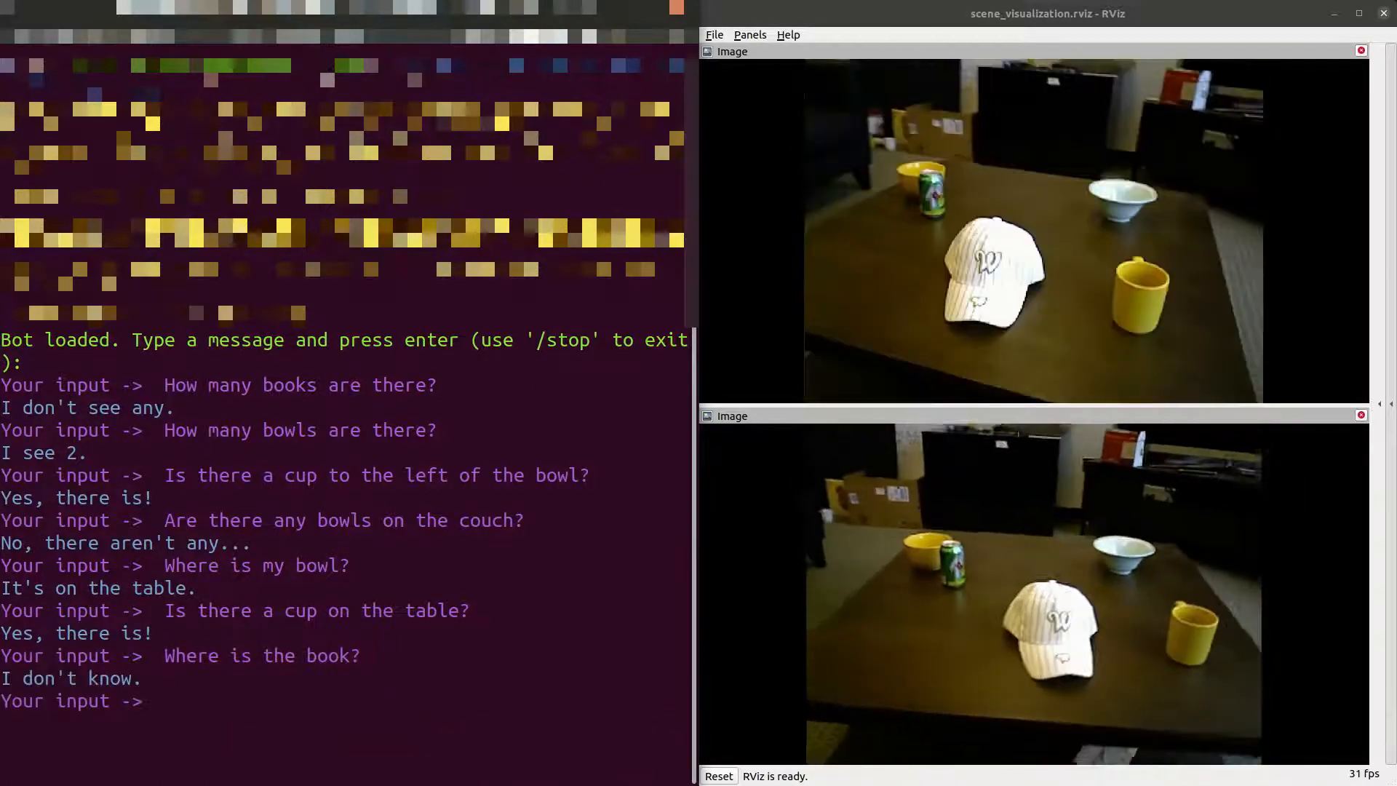